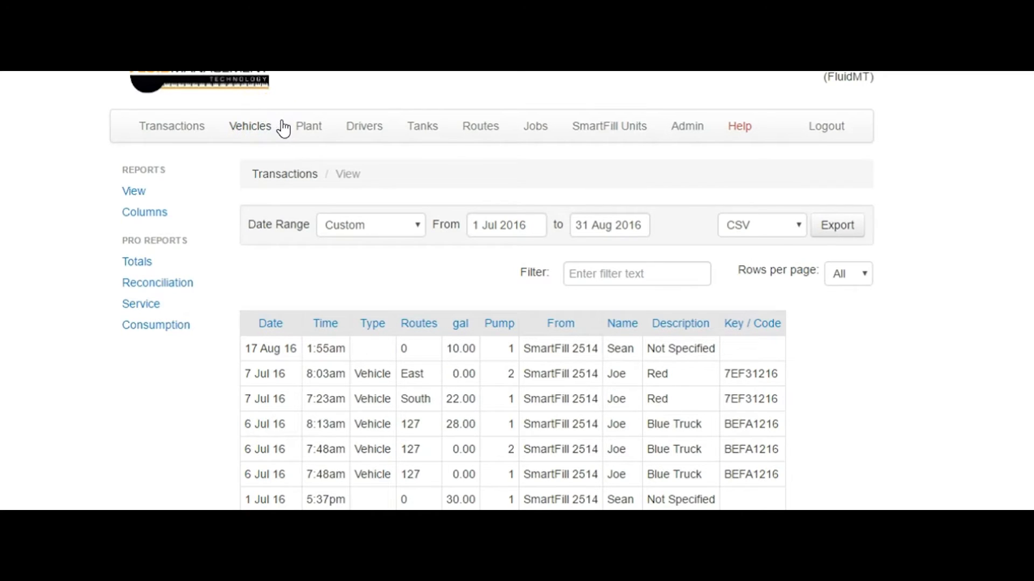
Step: Enable User Data Input in the vehicles' transaction input settings
click(251, 126)
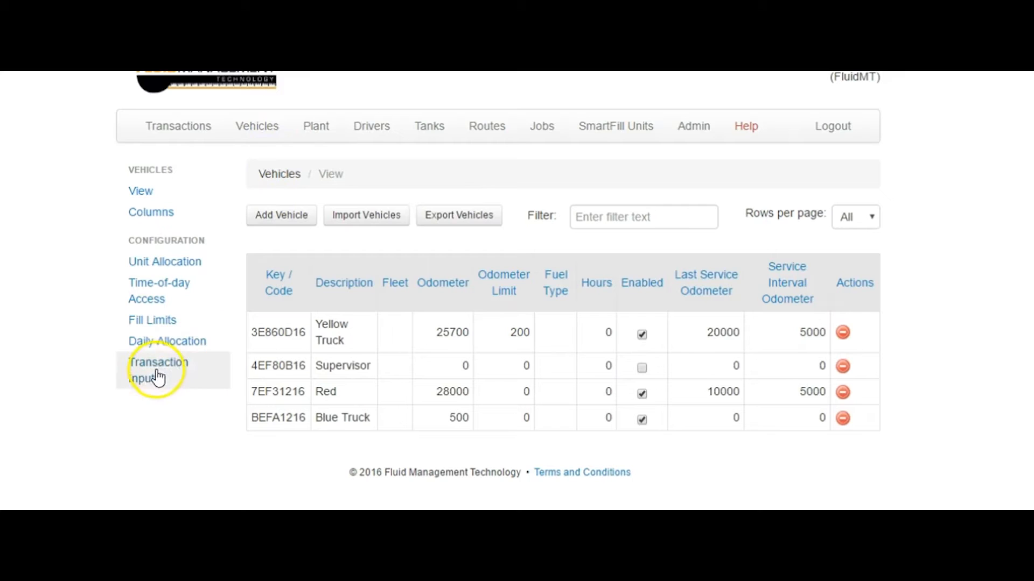
click(158, 369)
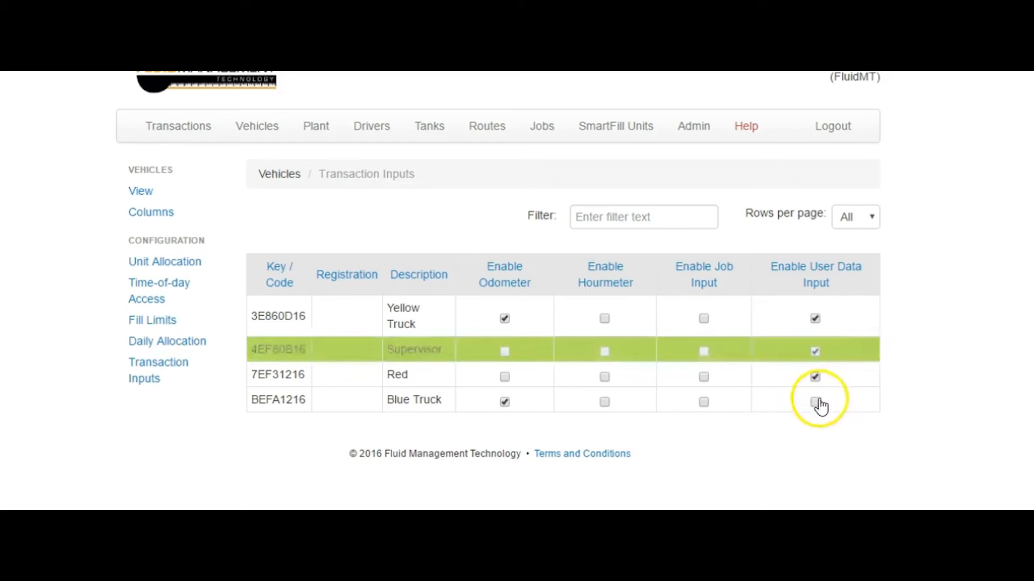
click(815, 402)
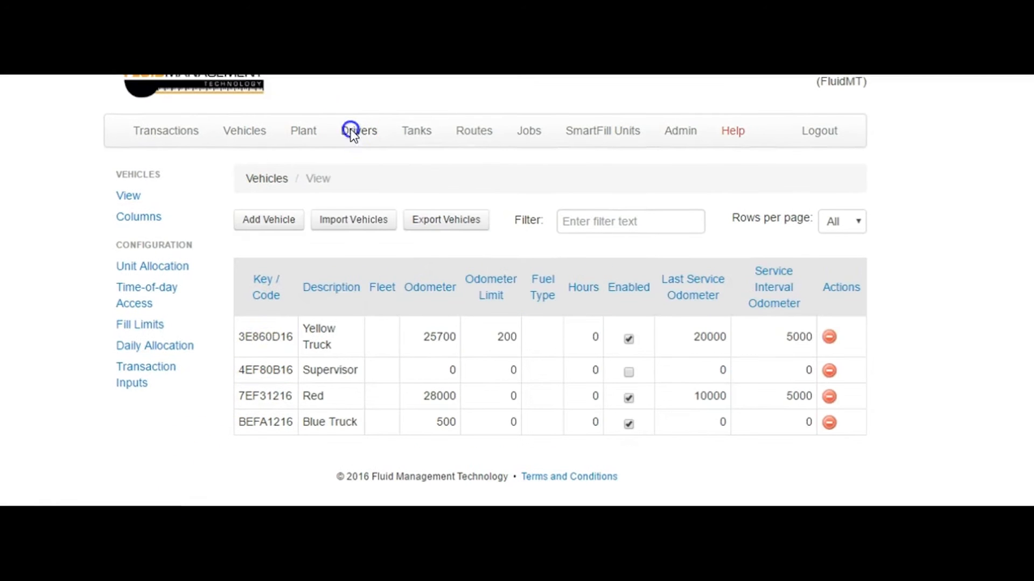
Step: Enable Routes Input in the drivers' transaction input settings
click(360, 130)
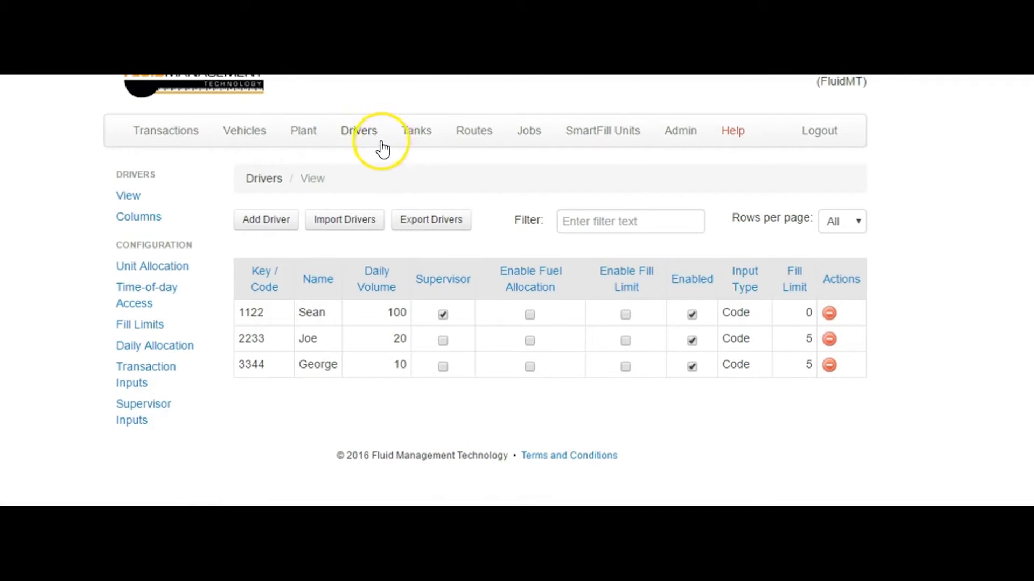
mouse_move(351, 180)
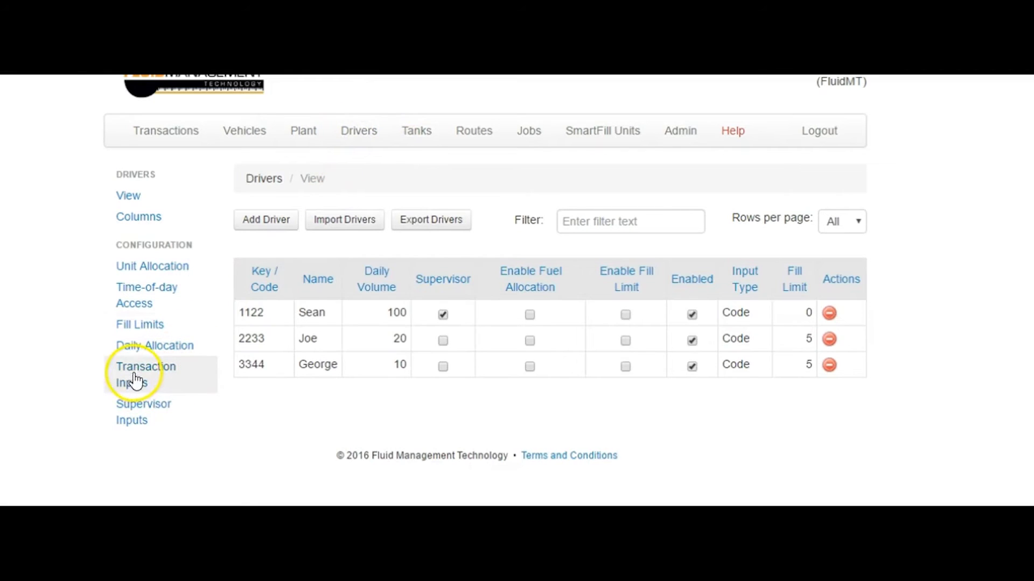
click(146, 375)
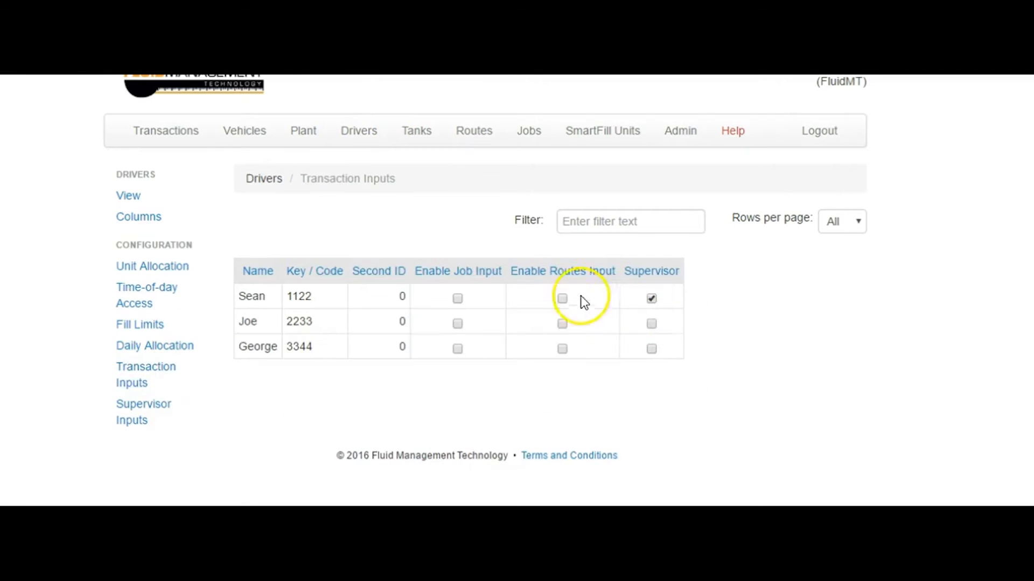
click(562, 323)
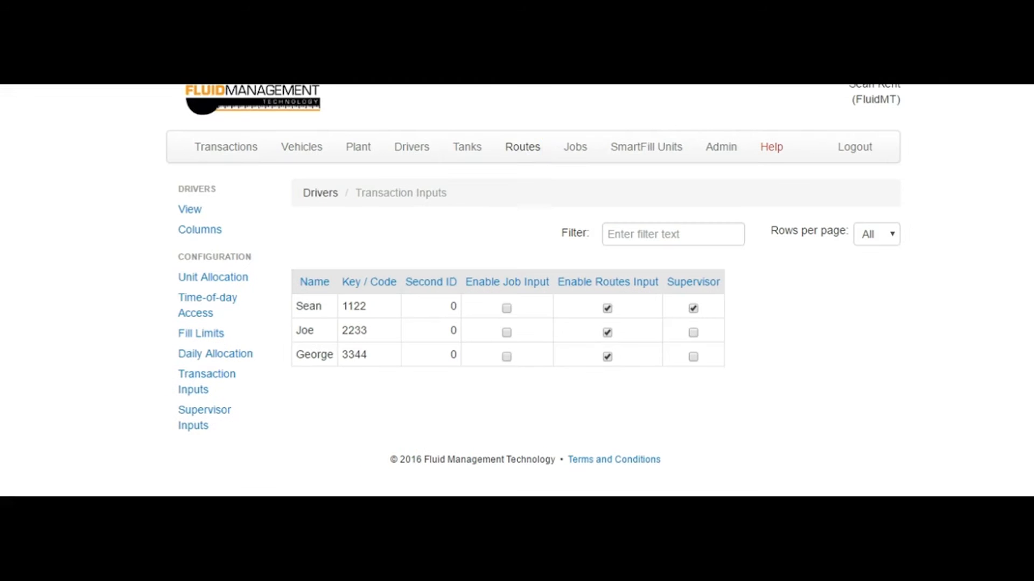
mouse_move(521, 147)
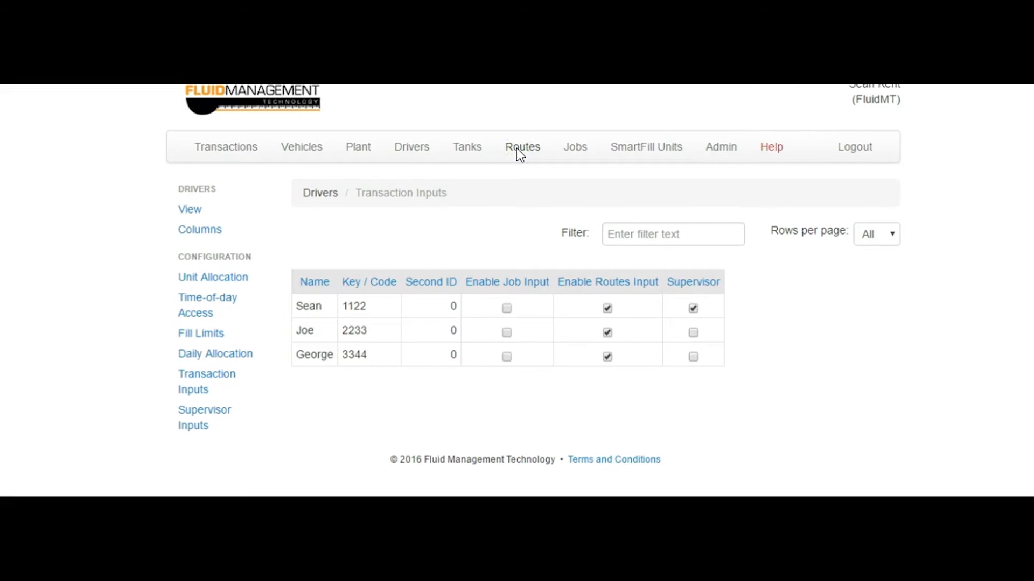
Step: View the Routes user data configuration and confirm its name reads Routes
click(521, 146)
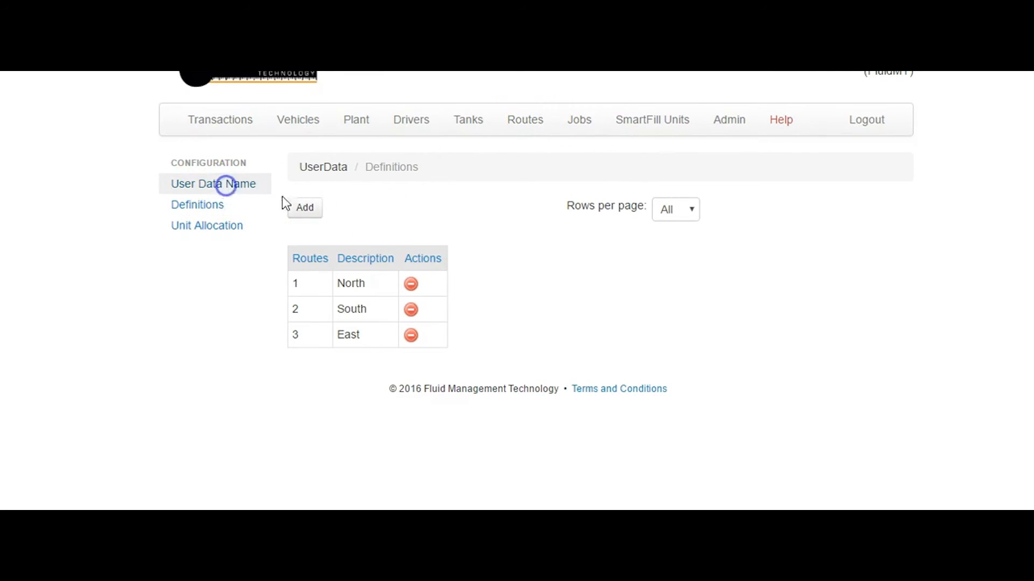
click(213, 183)
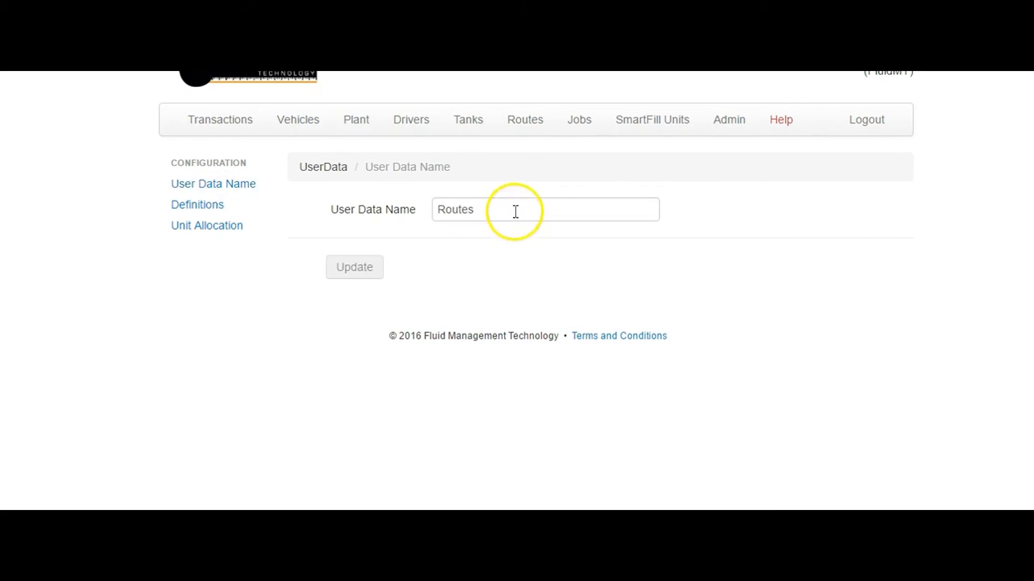
mouse_move(426, 228)
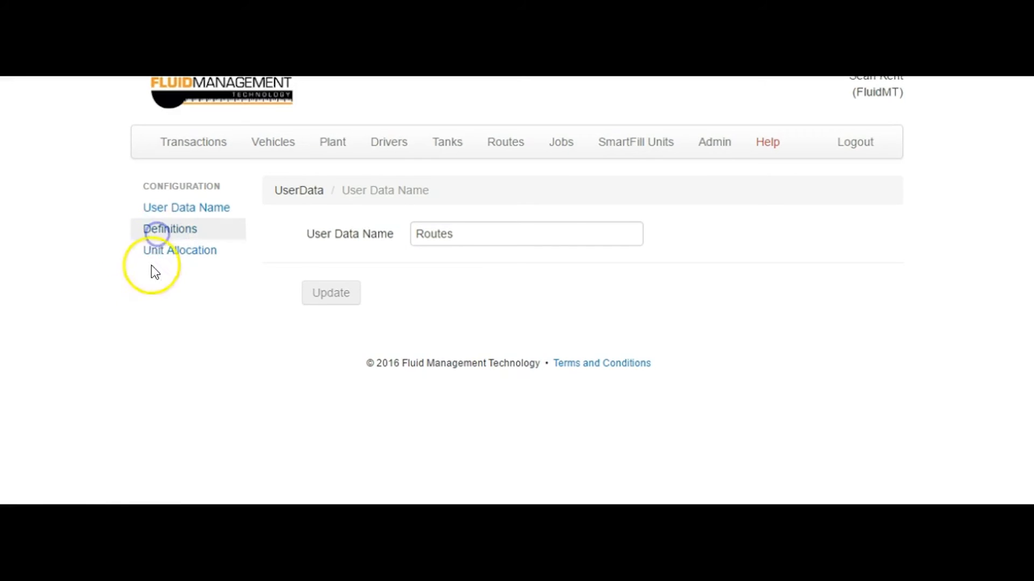
Step: Add a new route definition named West to the Routes list
click(169, 229)
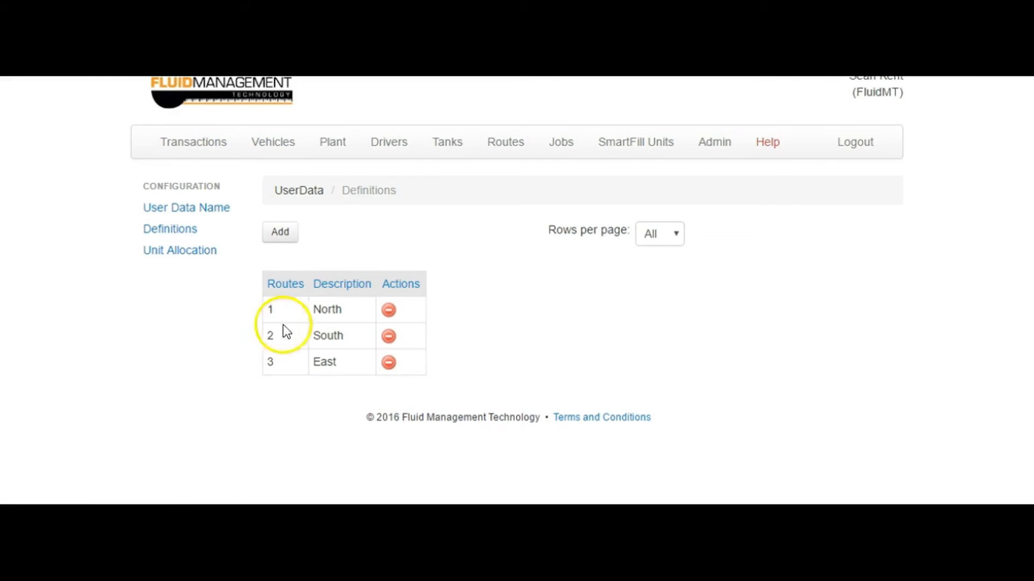
click(280, 232)
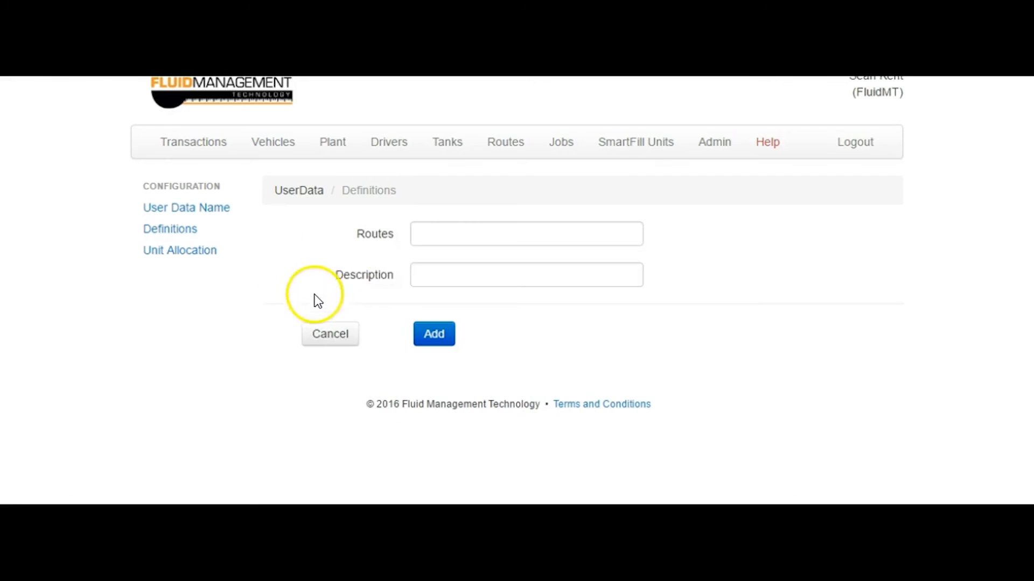
click(525, 234)
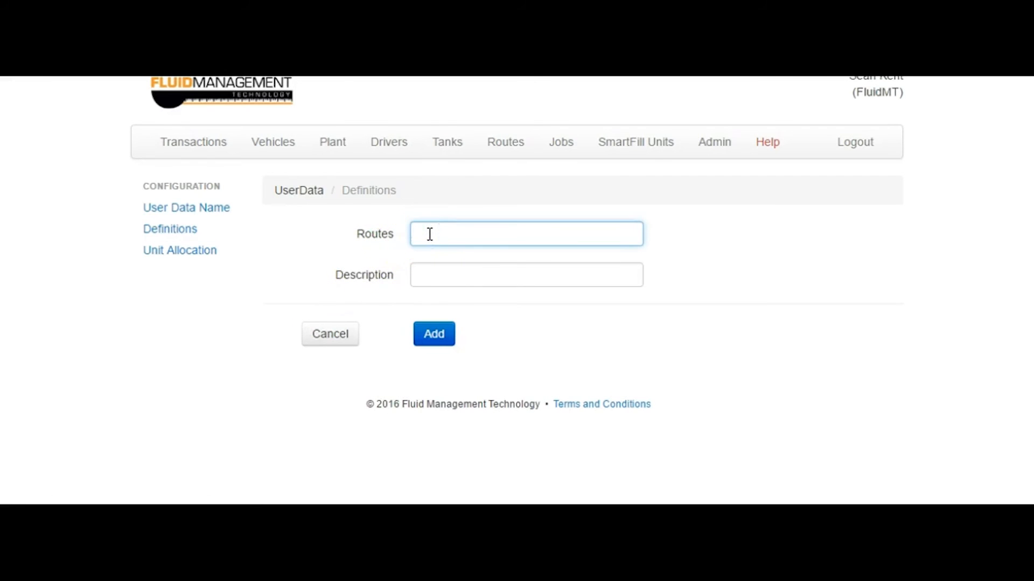
text(We)
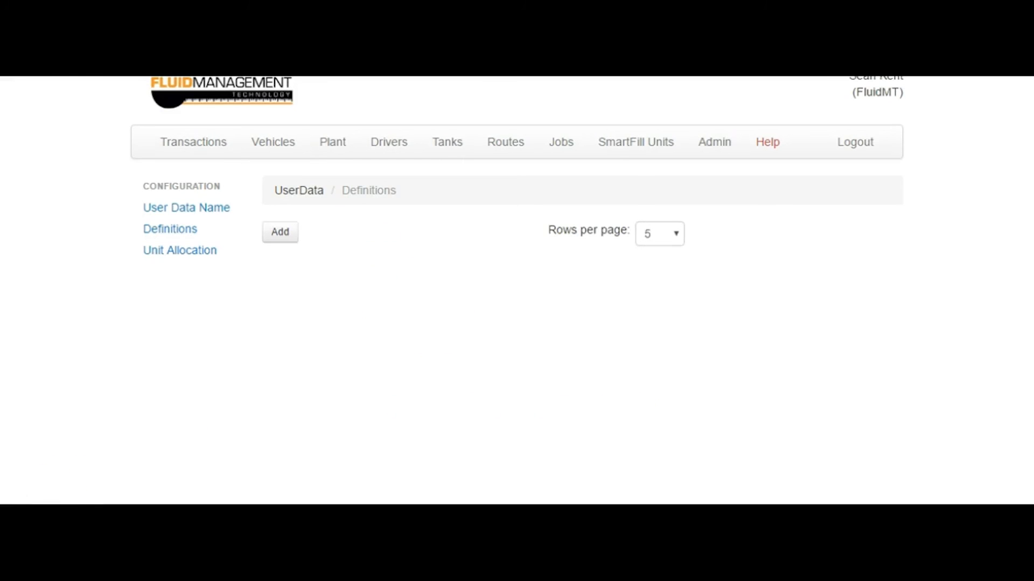
click(658, 233)
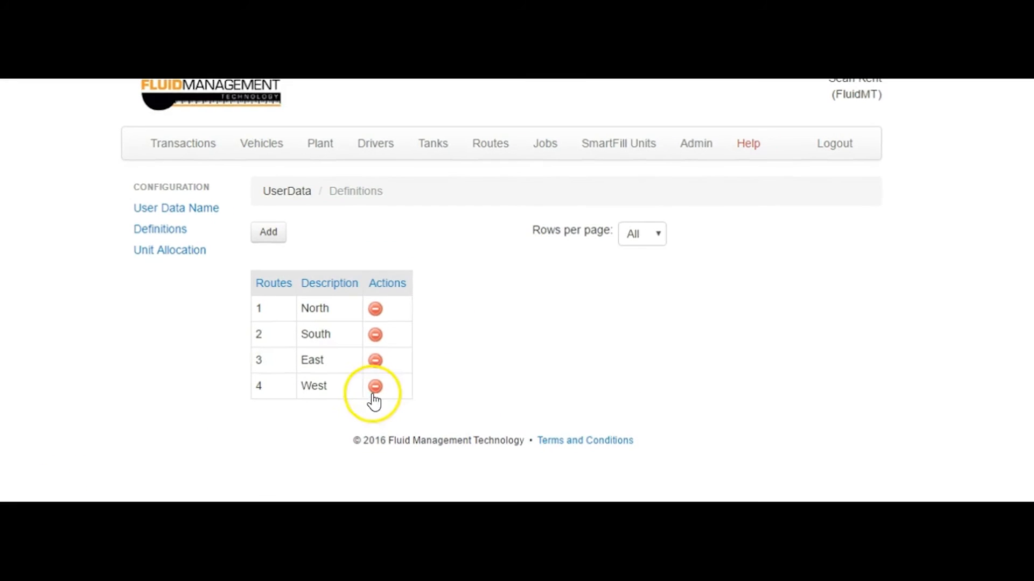
Step: Delete the West, South/East and North route definitions until the list is empty
click(375, 386)
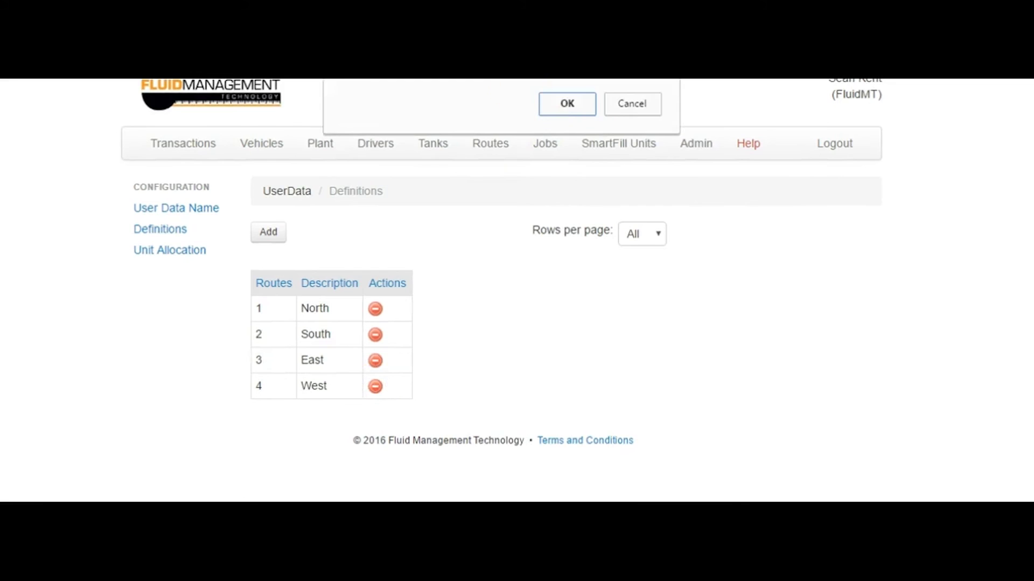
click(565, 103)
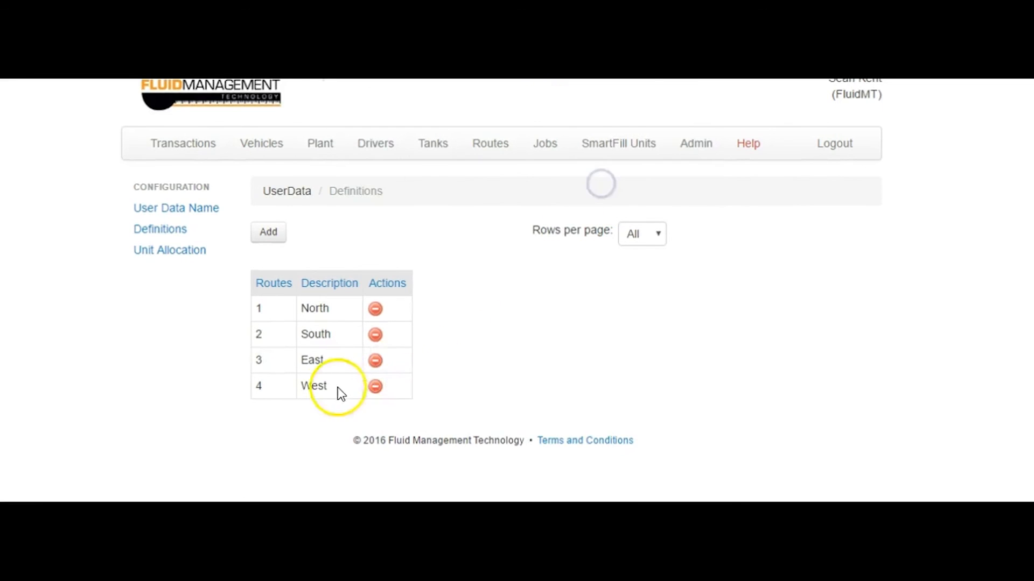
click(375, 386)
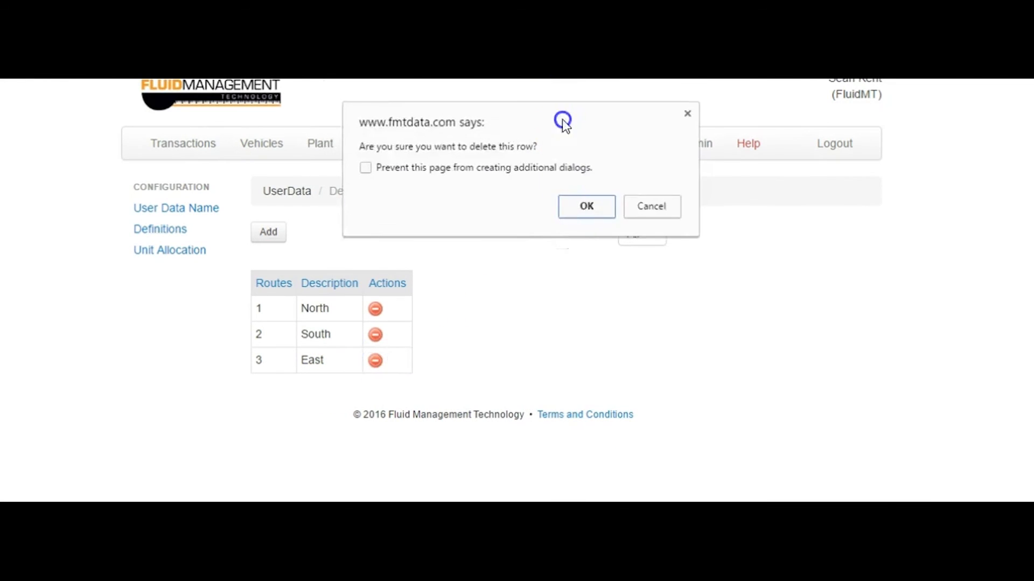
click(586, 207)
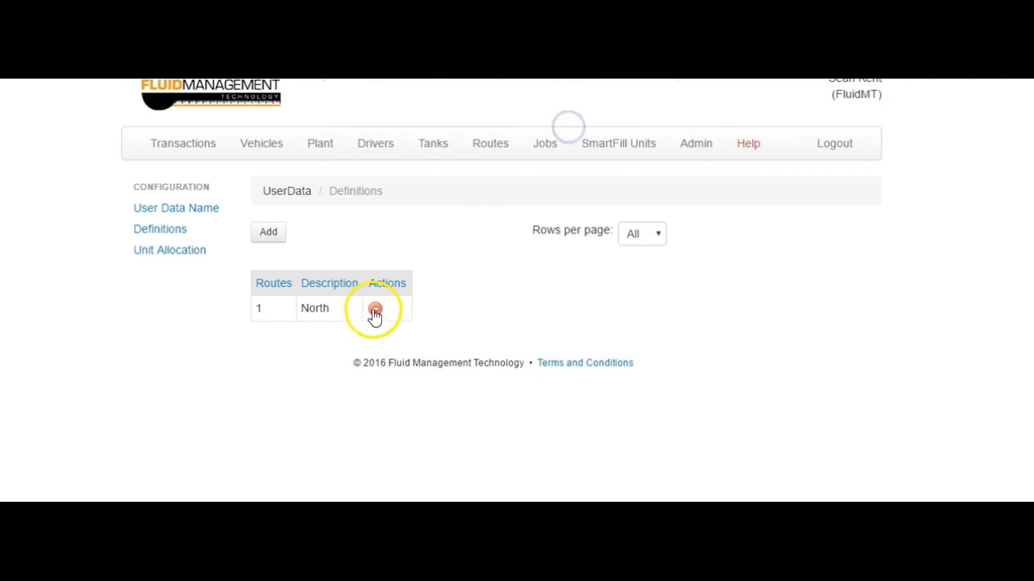
click(375, 308)
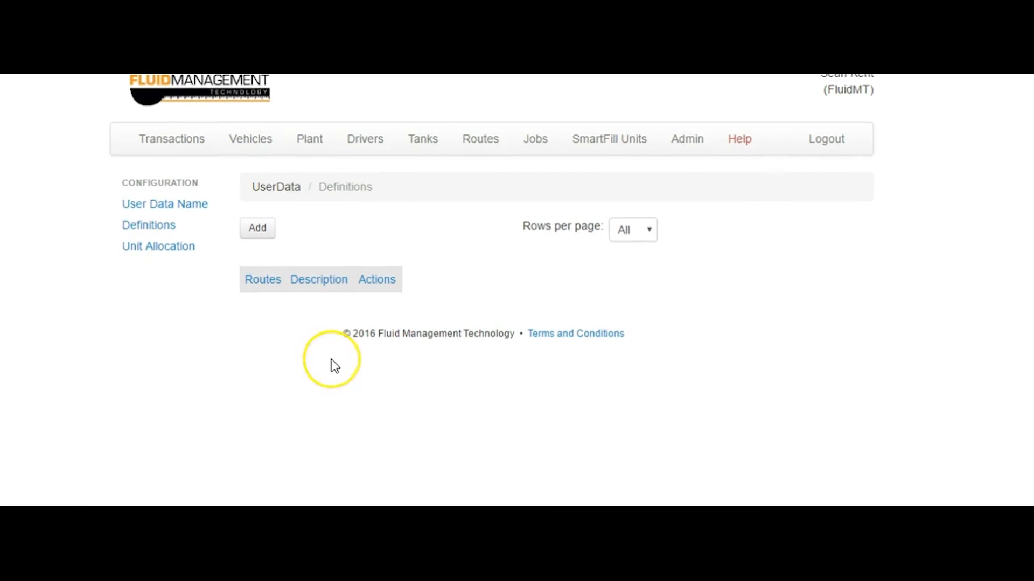
mouse_move(261, 348)
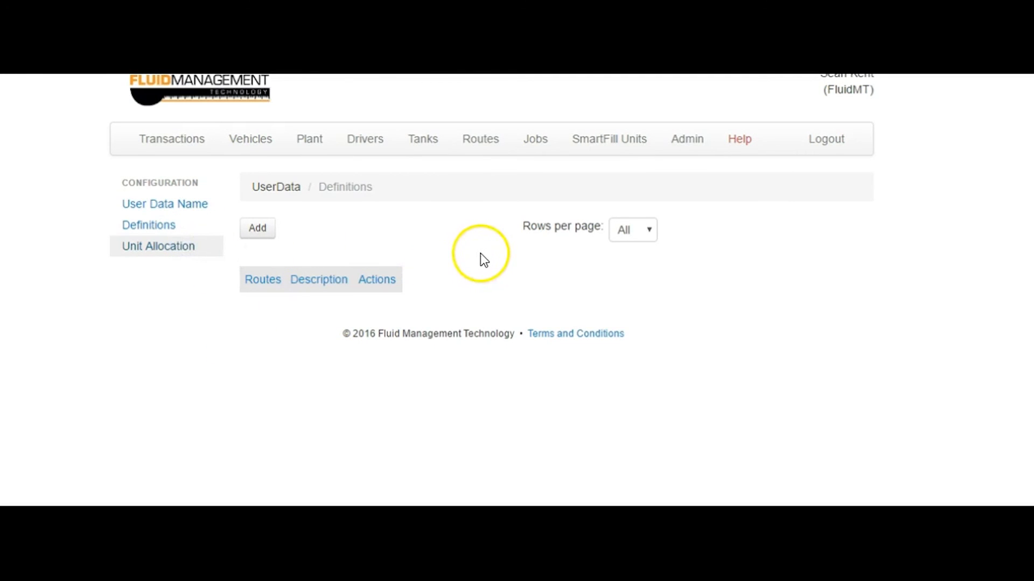
Step: Show the routes' unit allocation to SmartFill 2514
click(158, 245)
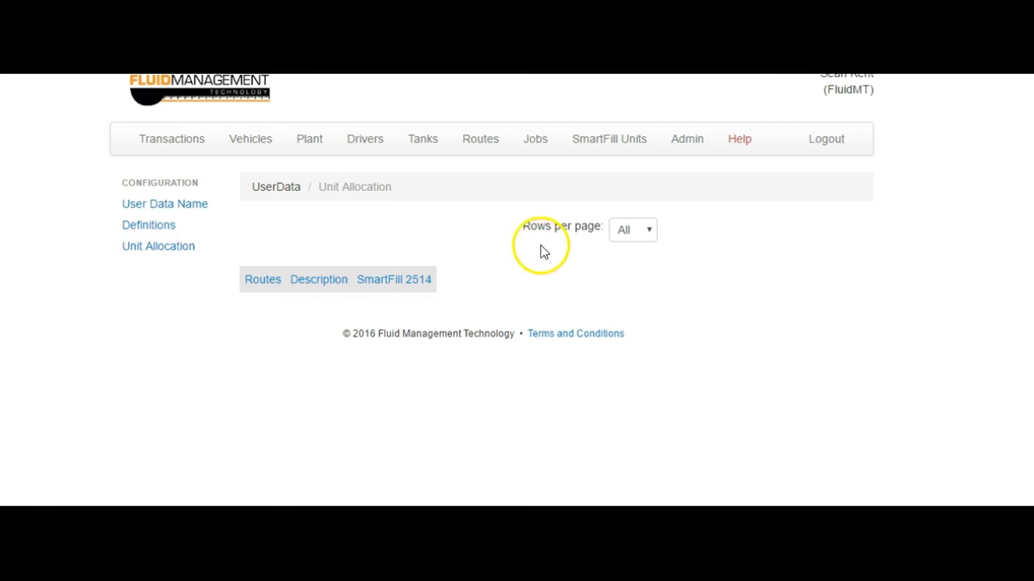
mouse_move(323, 199)
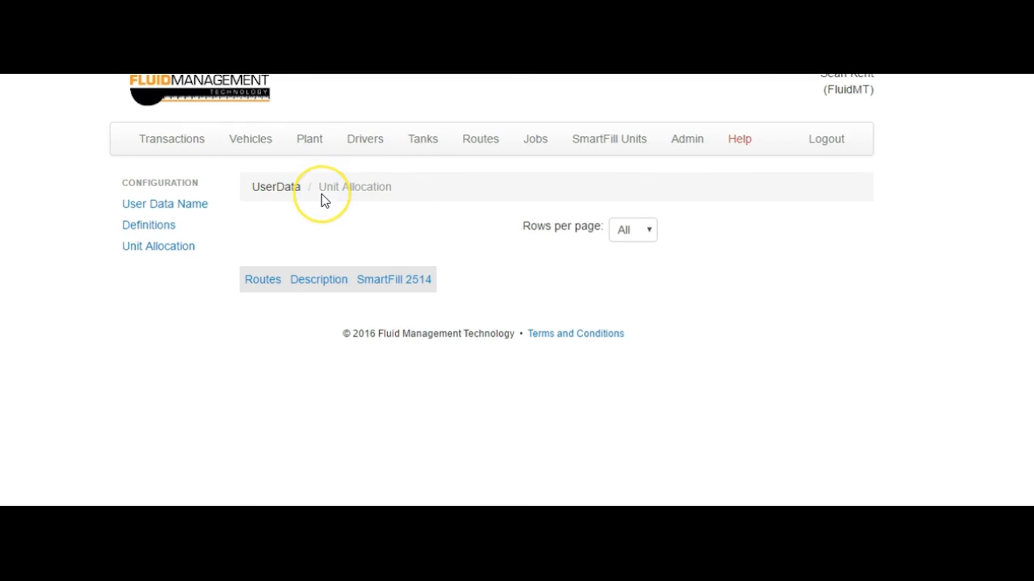